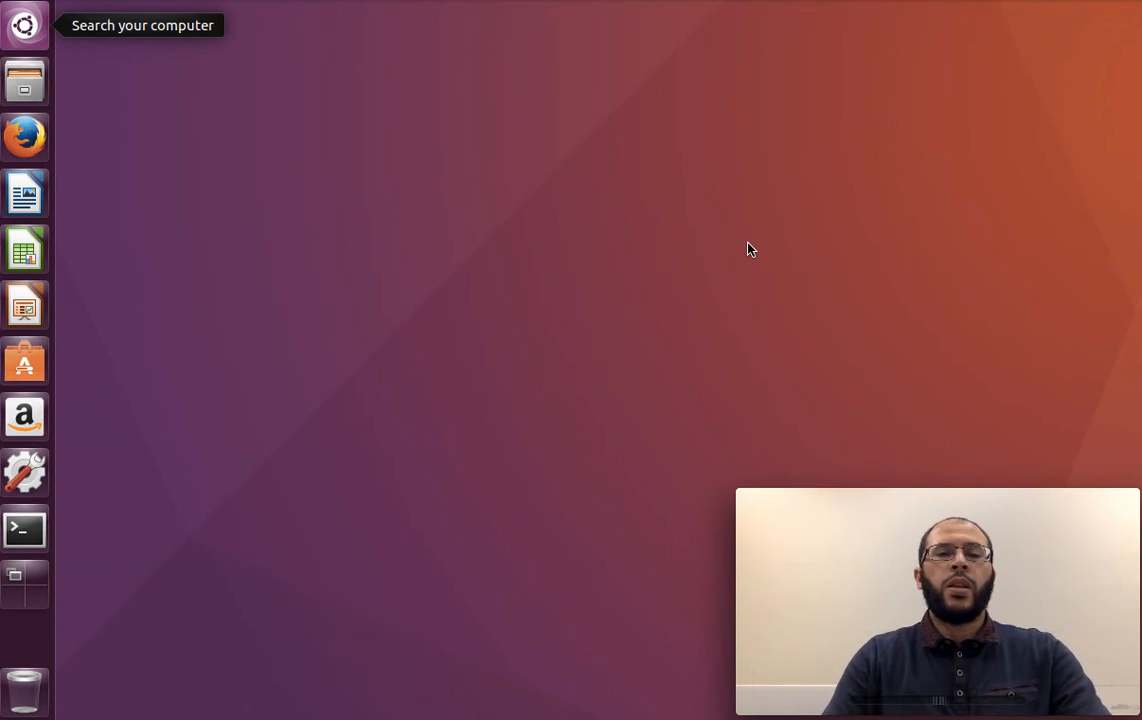
mouse_move(295, 451)
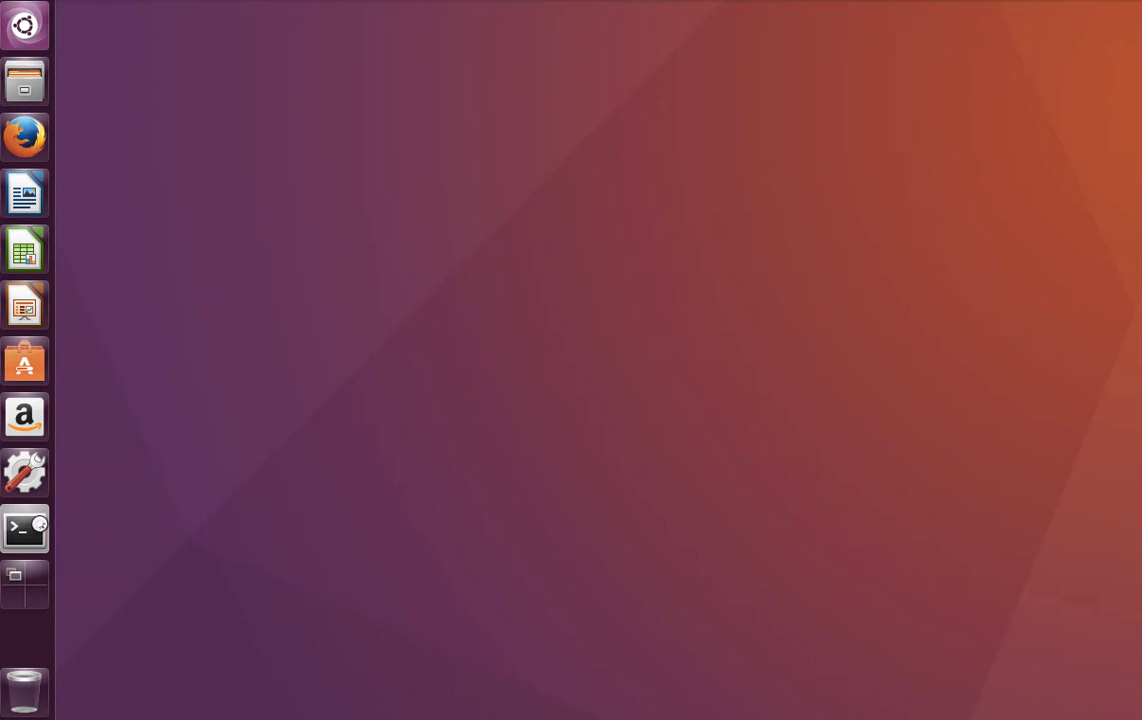
Launch a terminal window from the Unity launcher.
left_click(24, 528)
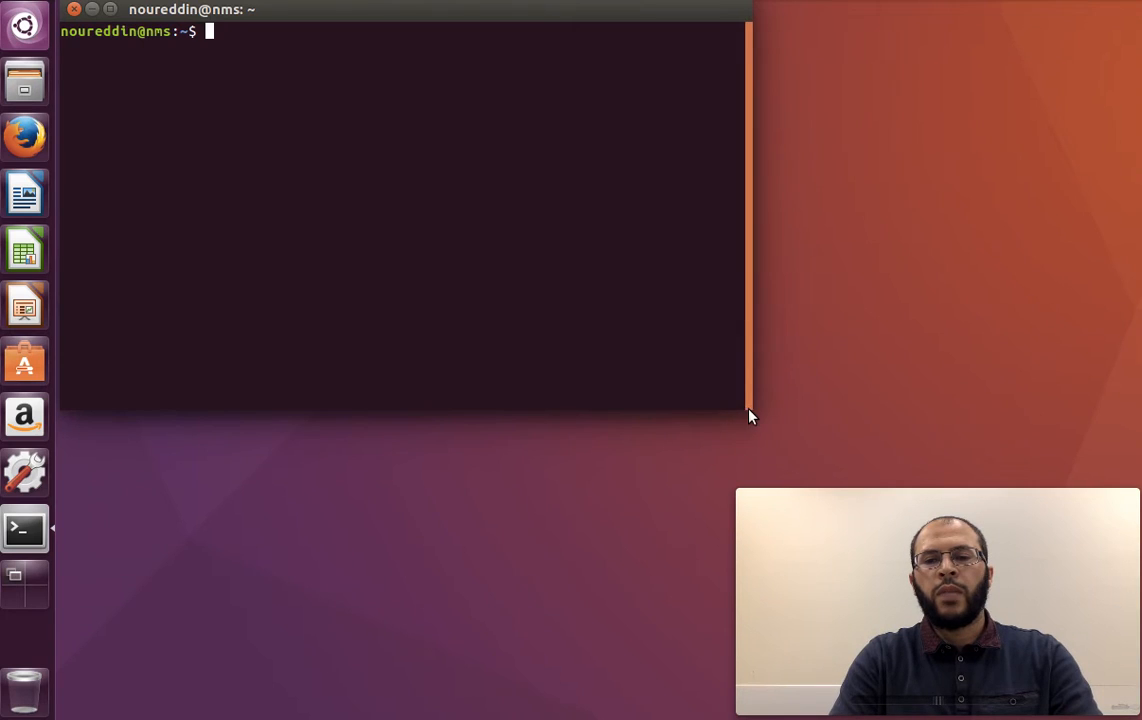
List all containers with docker ps -a in a widened window, then show docker help.
type("docker ps -a")
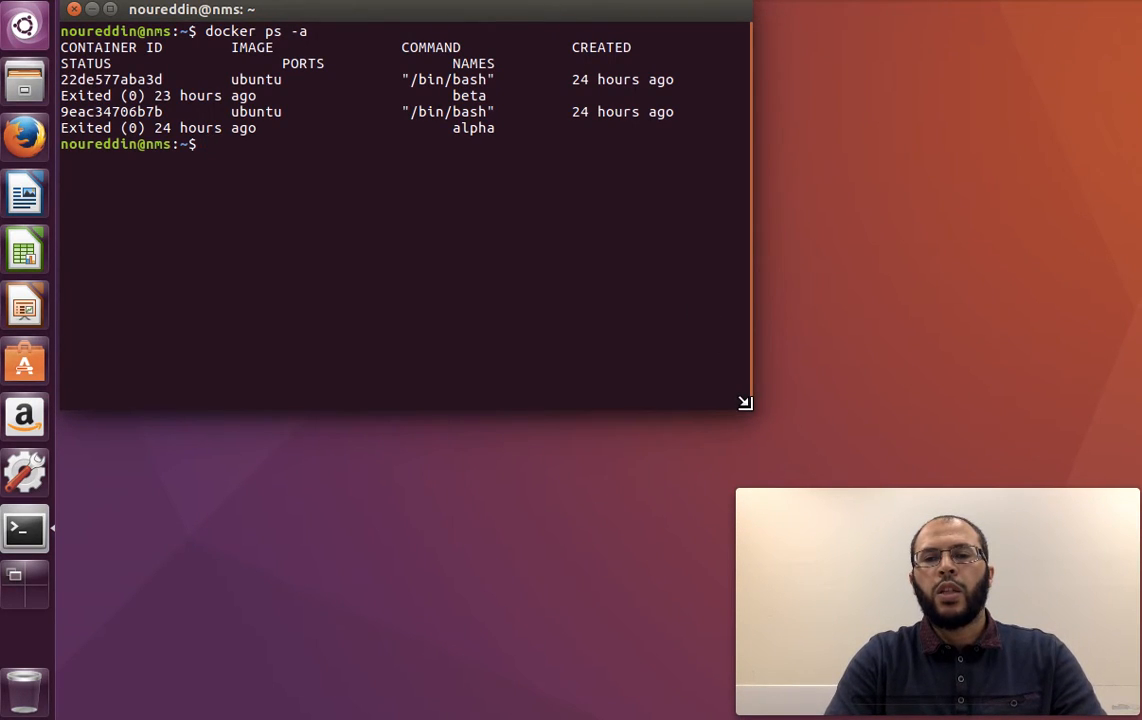
left_click_drag(745, 402, 1135, 457)
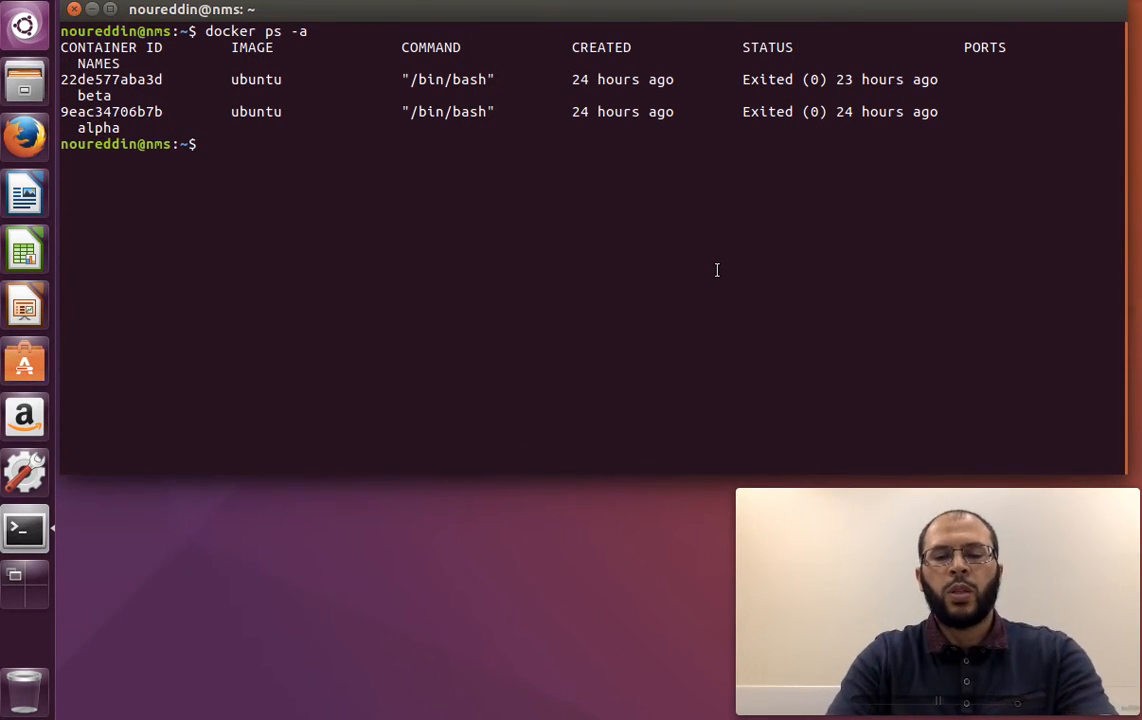
type("docker h")
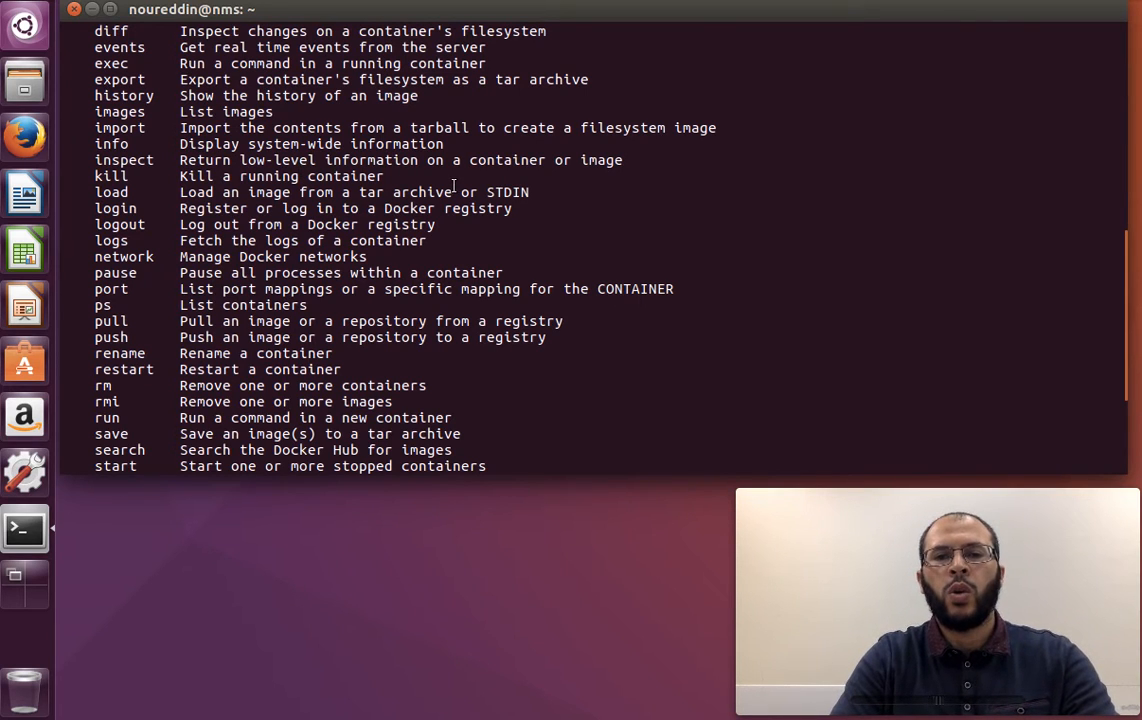
Enter docker inspect alpha followed by a pipe at the prompt.
scroll("down", 3)
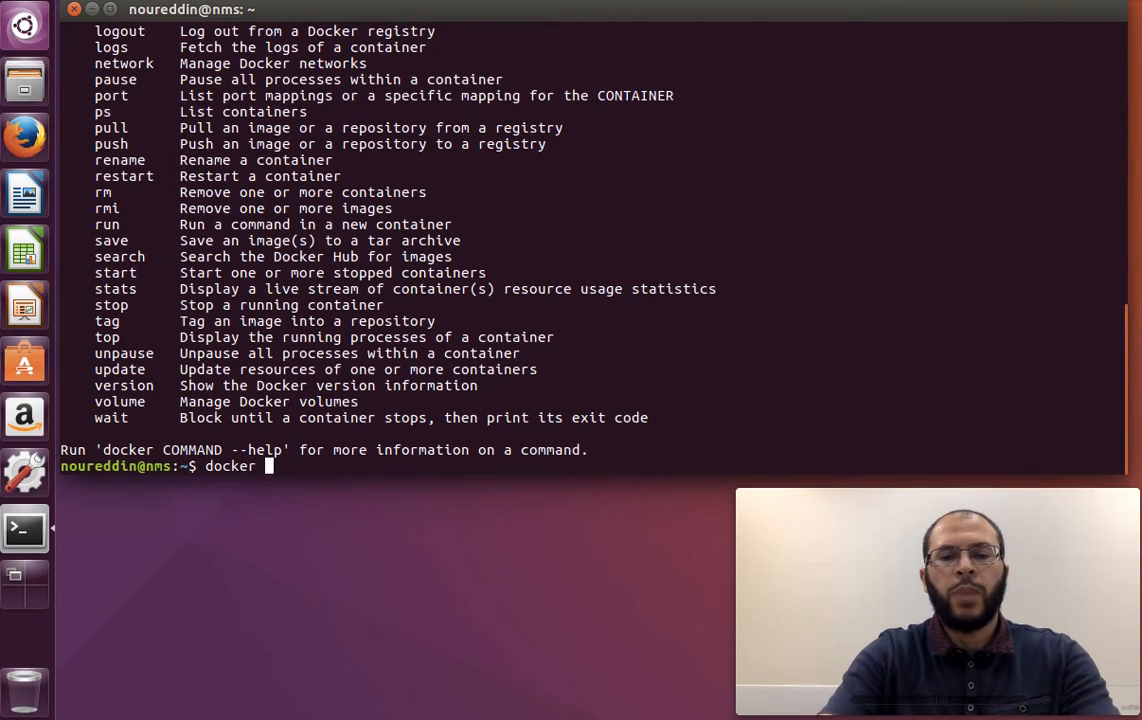
type("inspect")
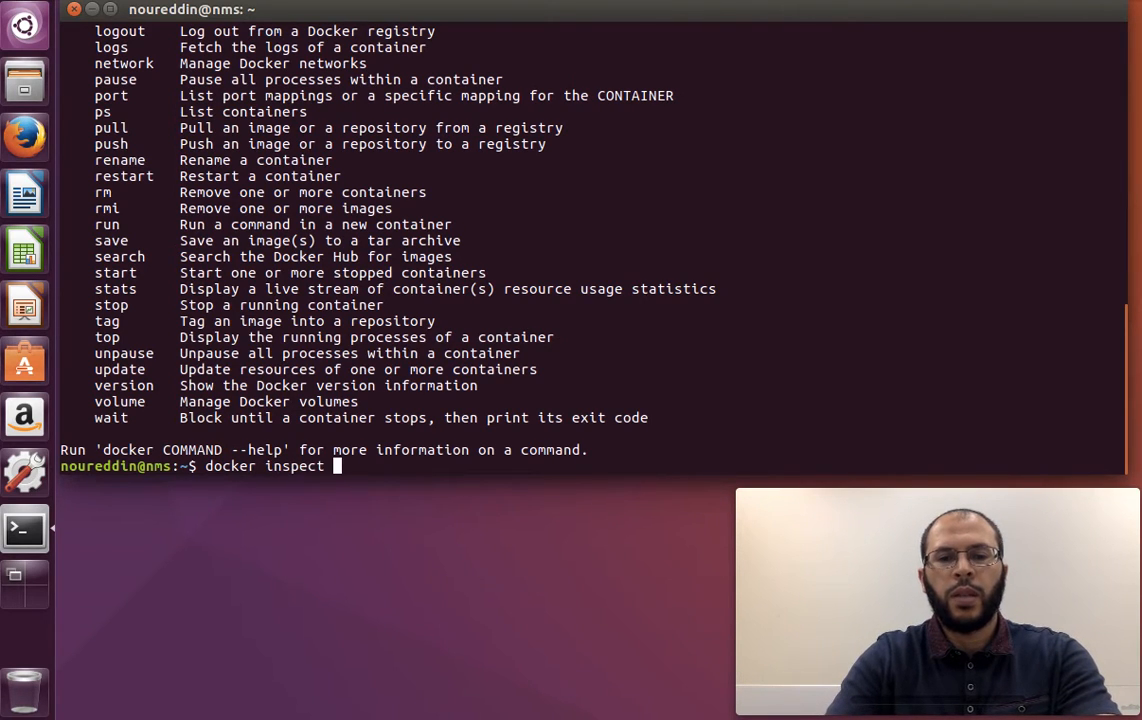
type("alp")
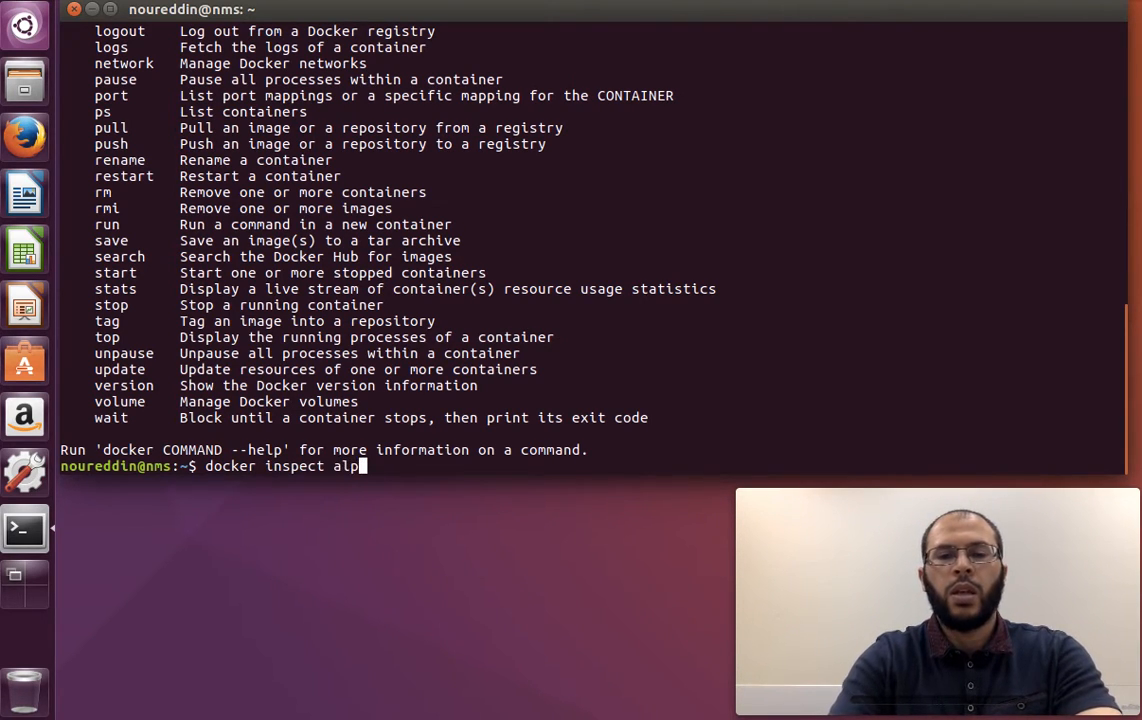
type("ha")
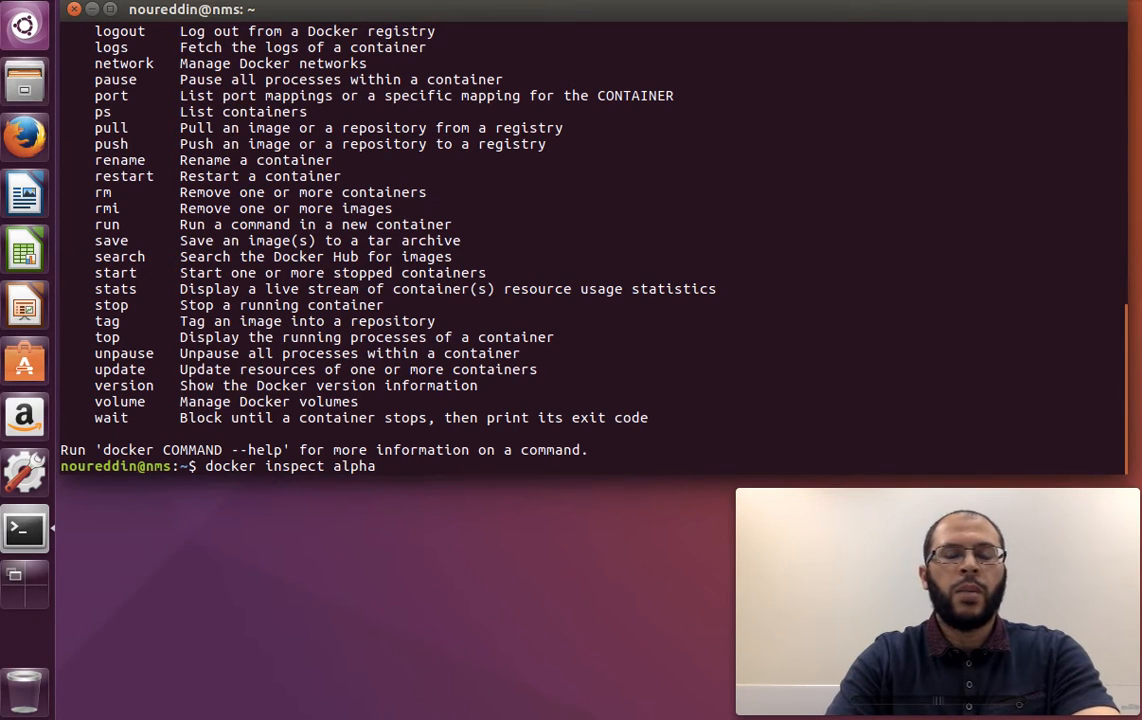
type("~")
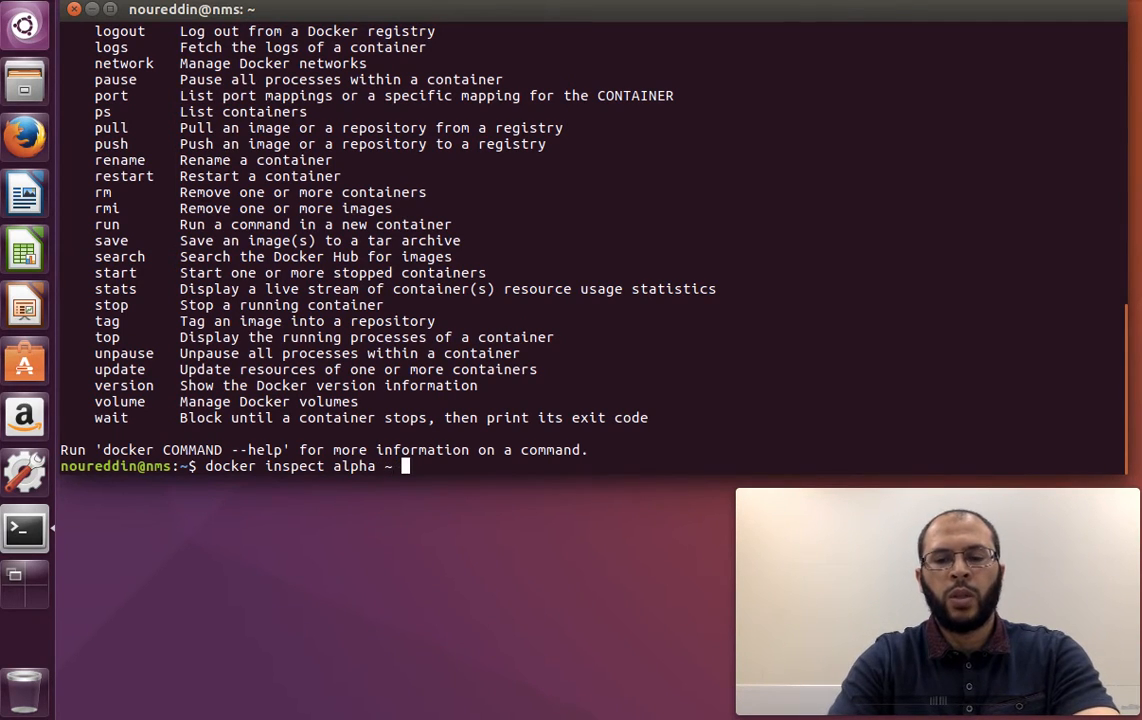
type("|")
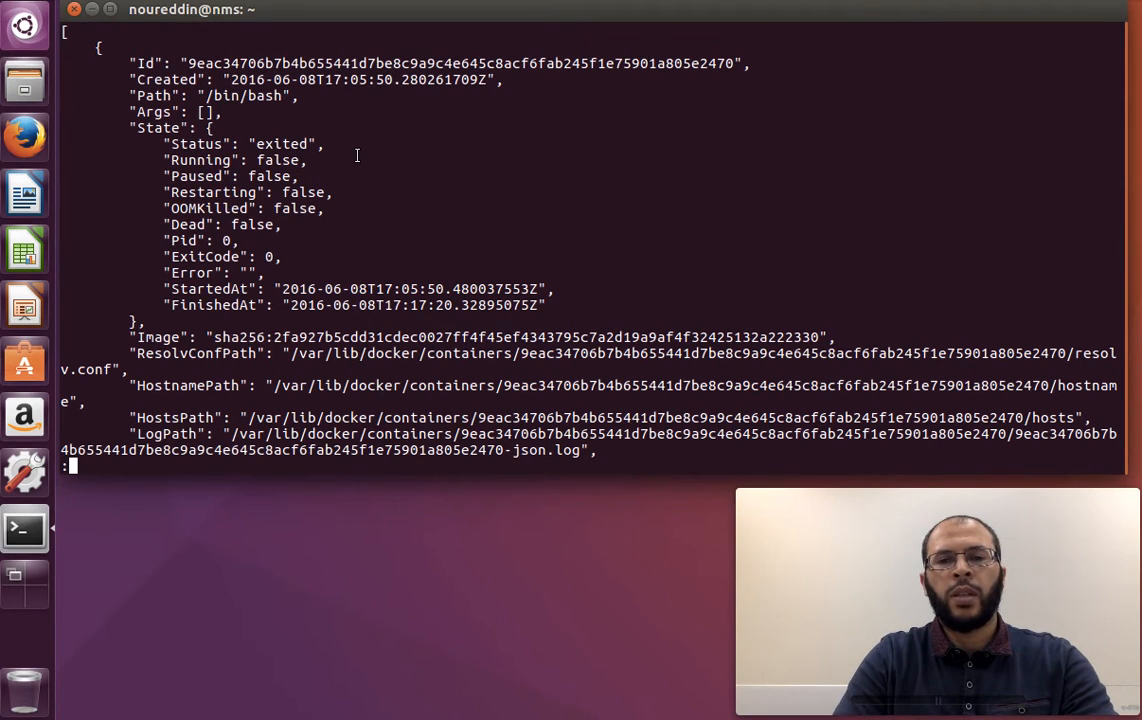
mouse_move(178, 73)
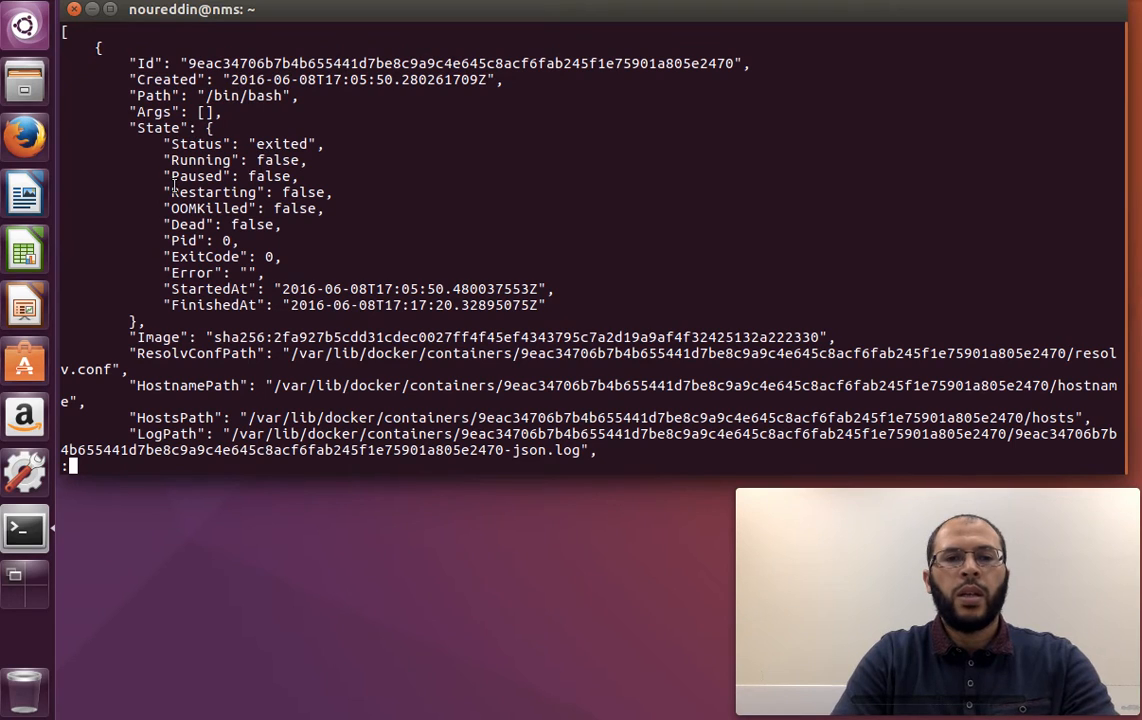
Page down alpha's inspect JSON in less to the Mounts section with the /var/myvolume volume.
scroll("down", 3)
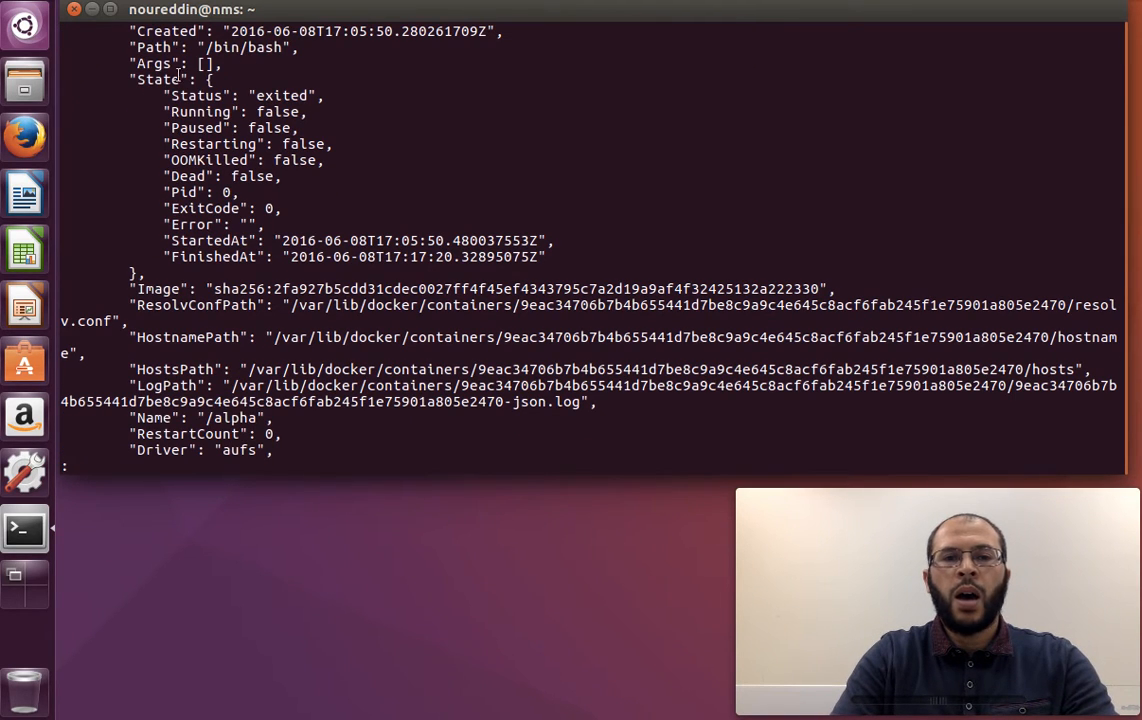
scroll("down", 3)
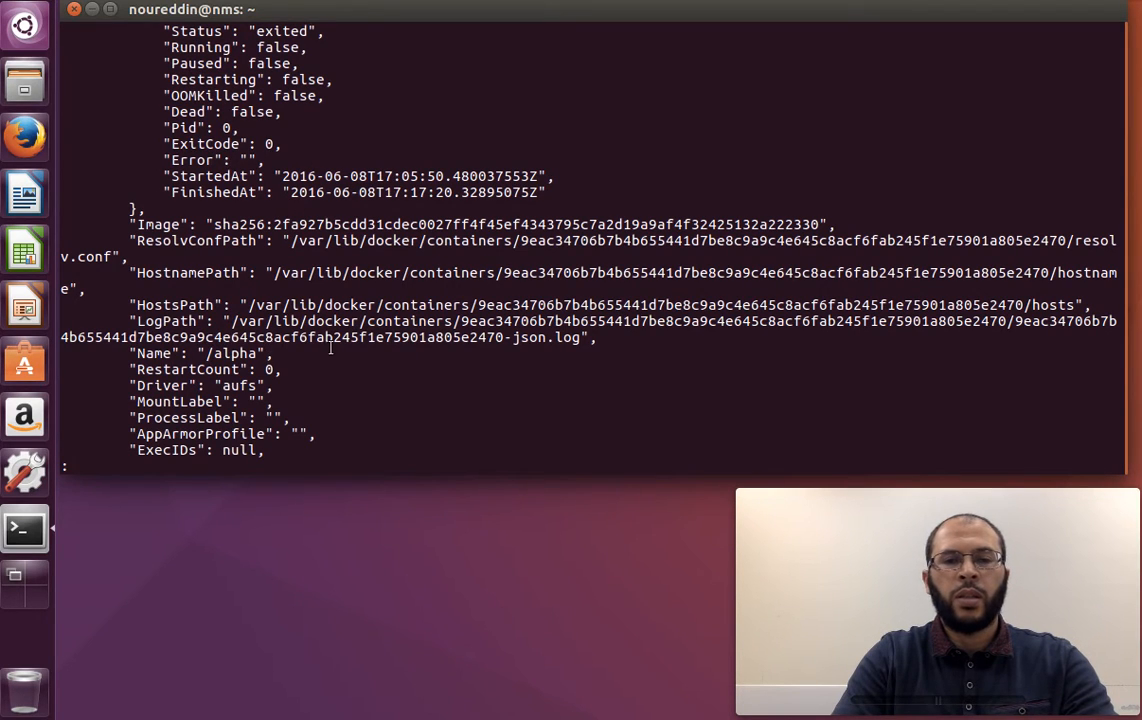
scroll("down", 3)
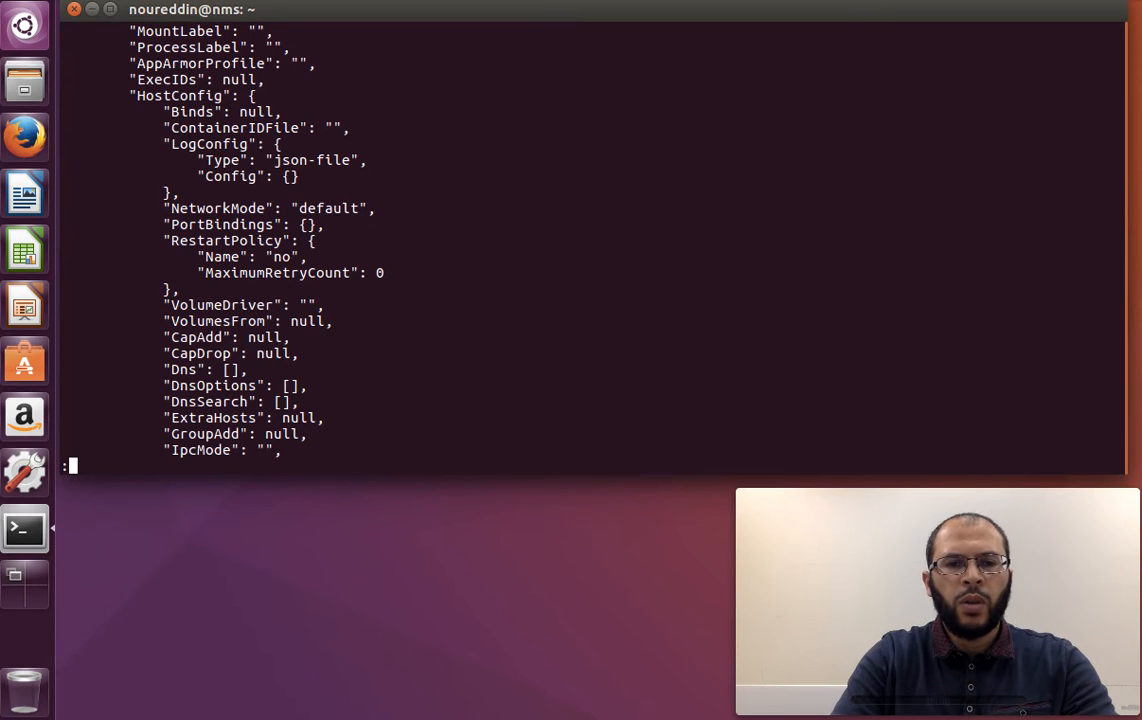
scroll("down", 3)
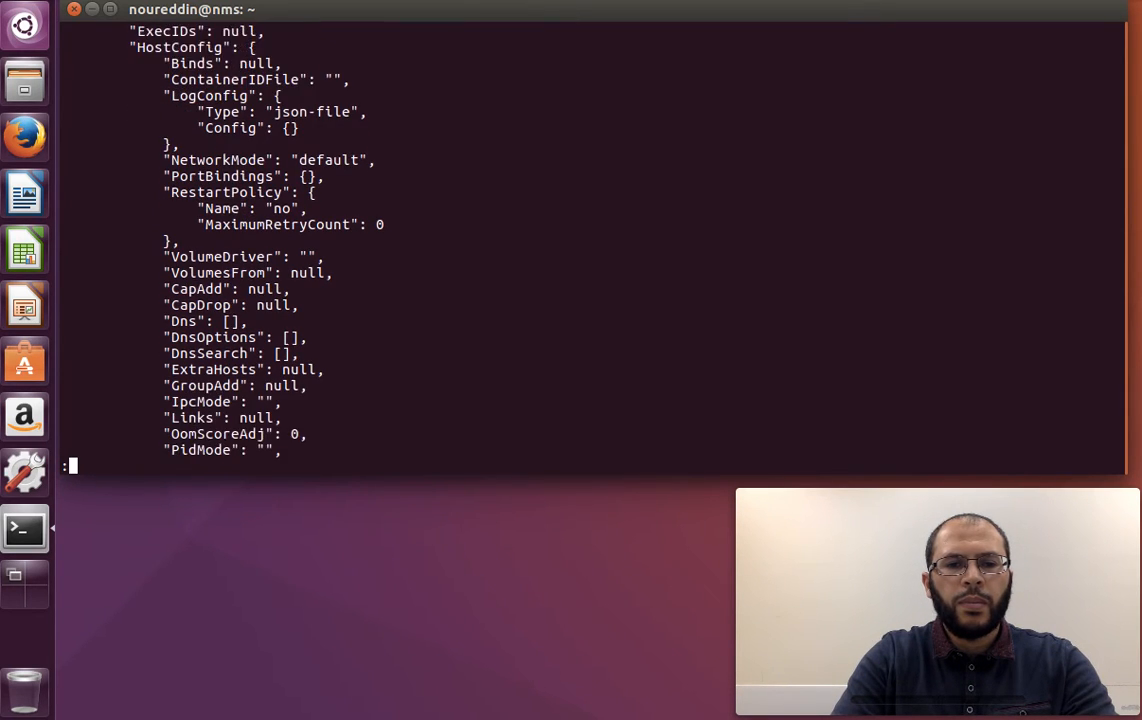
scroll("down", 3)
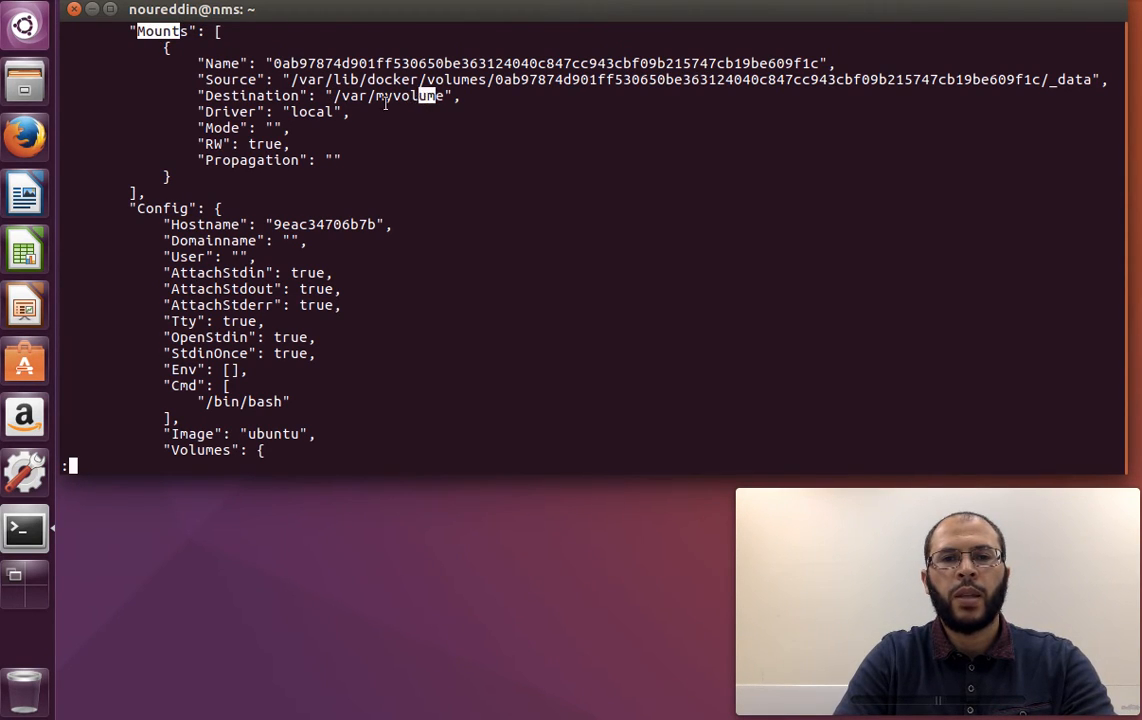
scroll("down", 3)
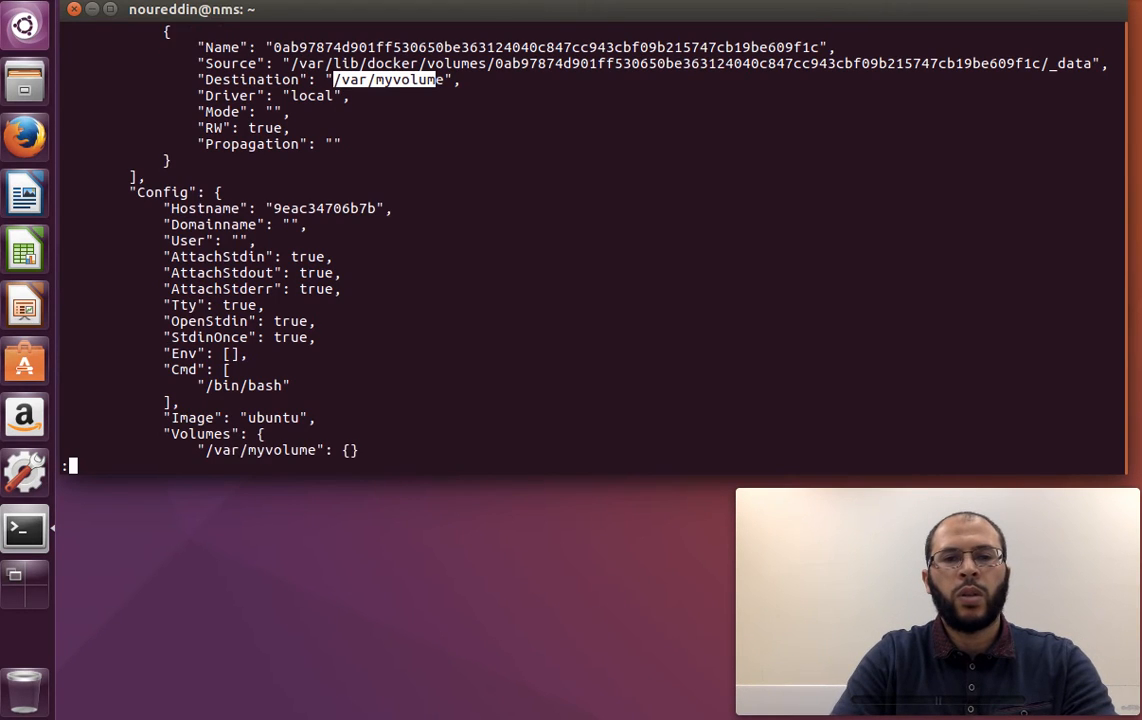
scroll("down", 3)
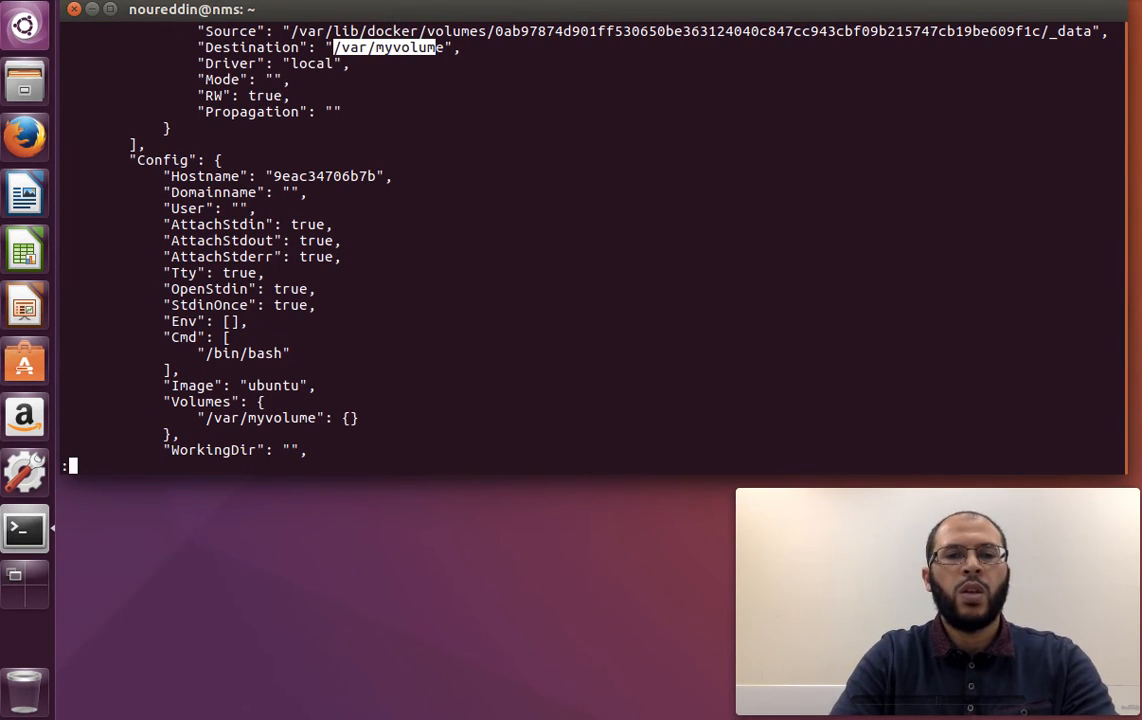
Quit less, list images with docker images, and edit the recalled command to inspect mywebsite.
key("q")
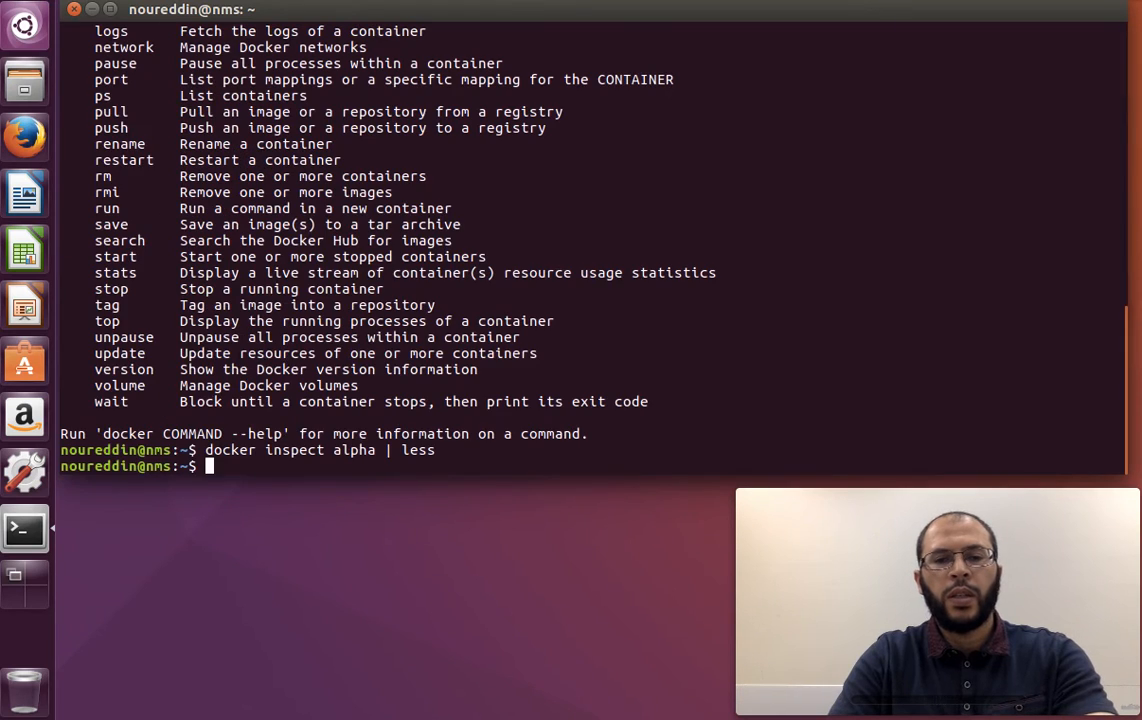
type("docker")
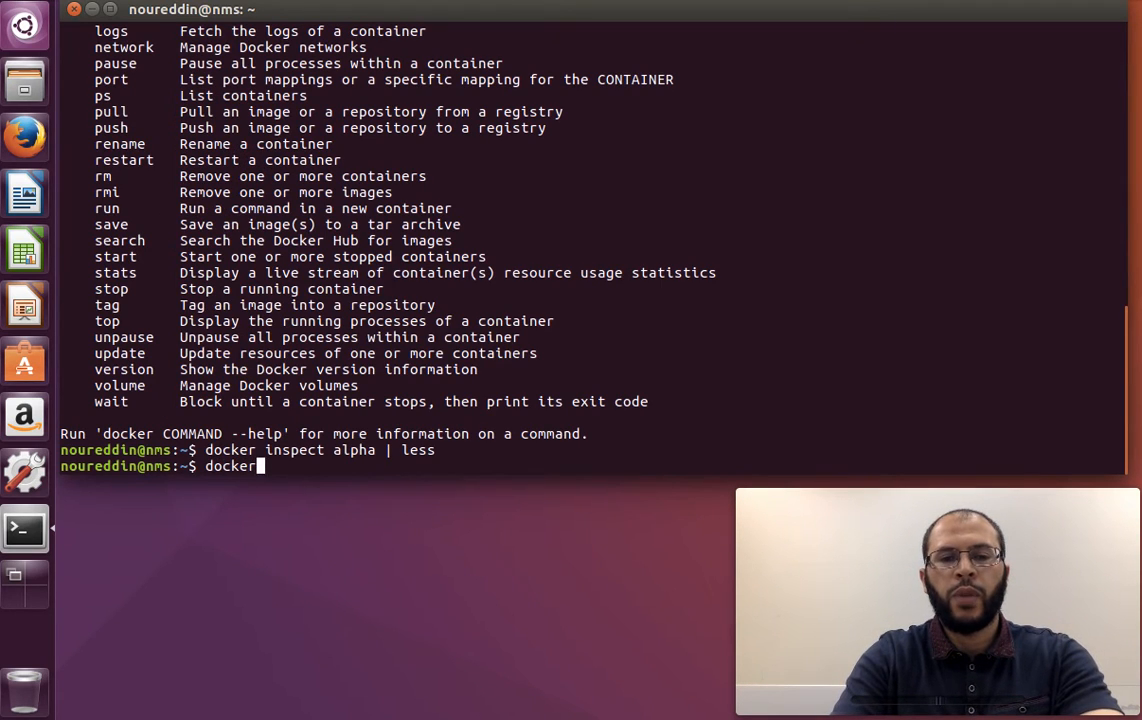
type("images")
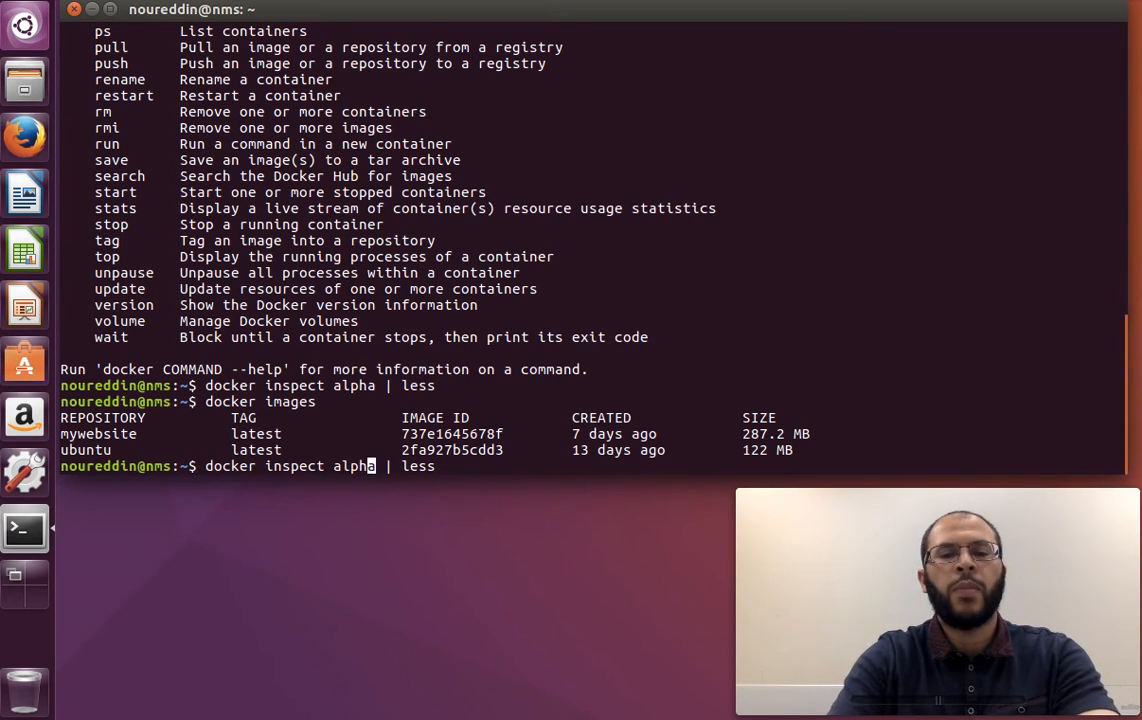
key("BackSpace")
type("m")
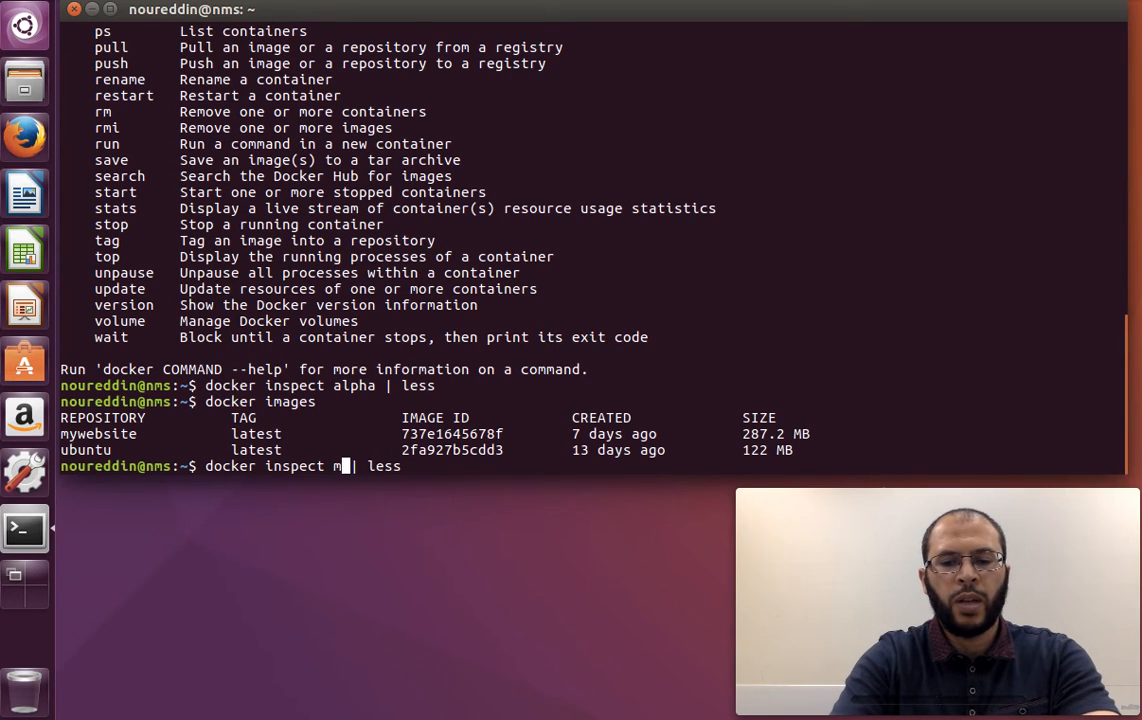
type("ywebsite")
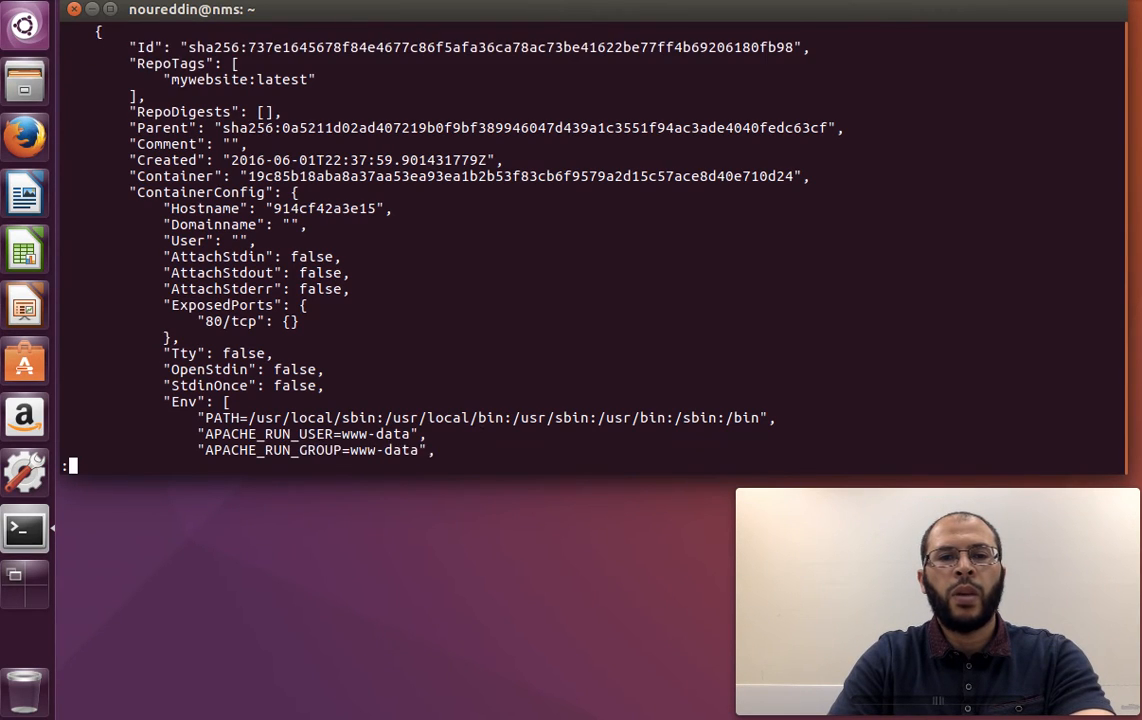
Page down mywebsite's inspect JSON to its Apache Cmd, Docker version 1.10.3 and author.
scroll("down", 3)
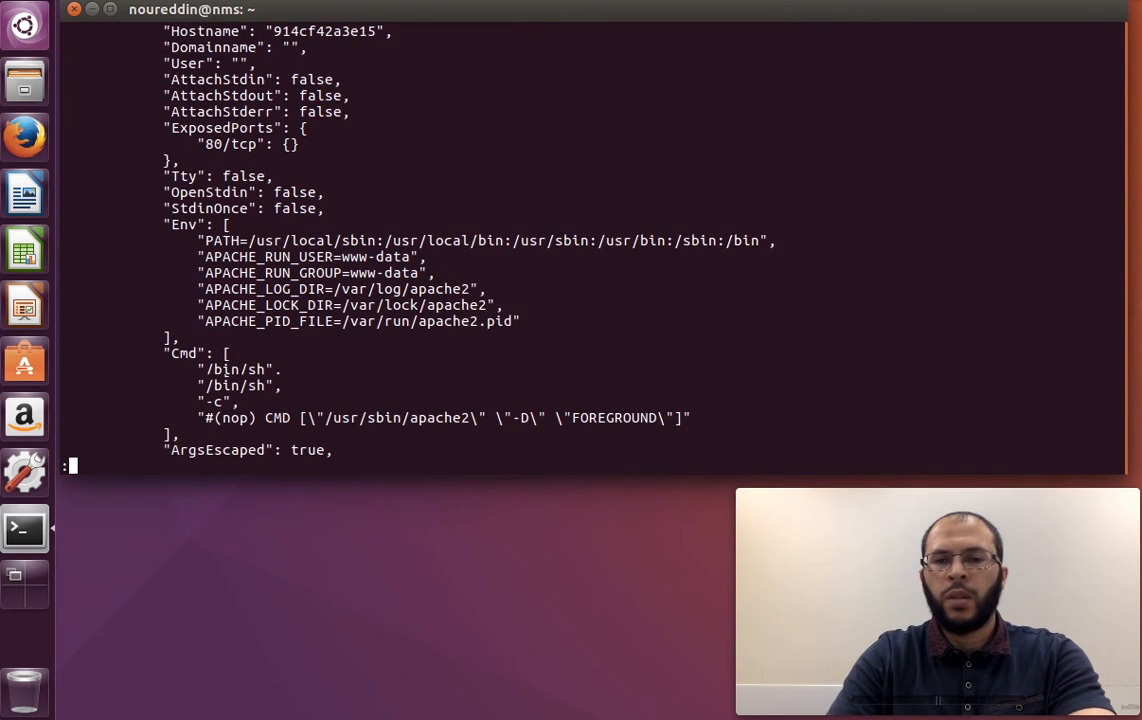
scroll("down", 3)
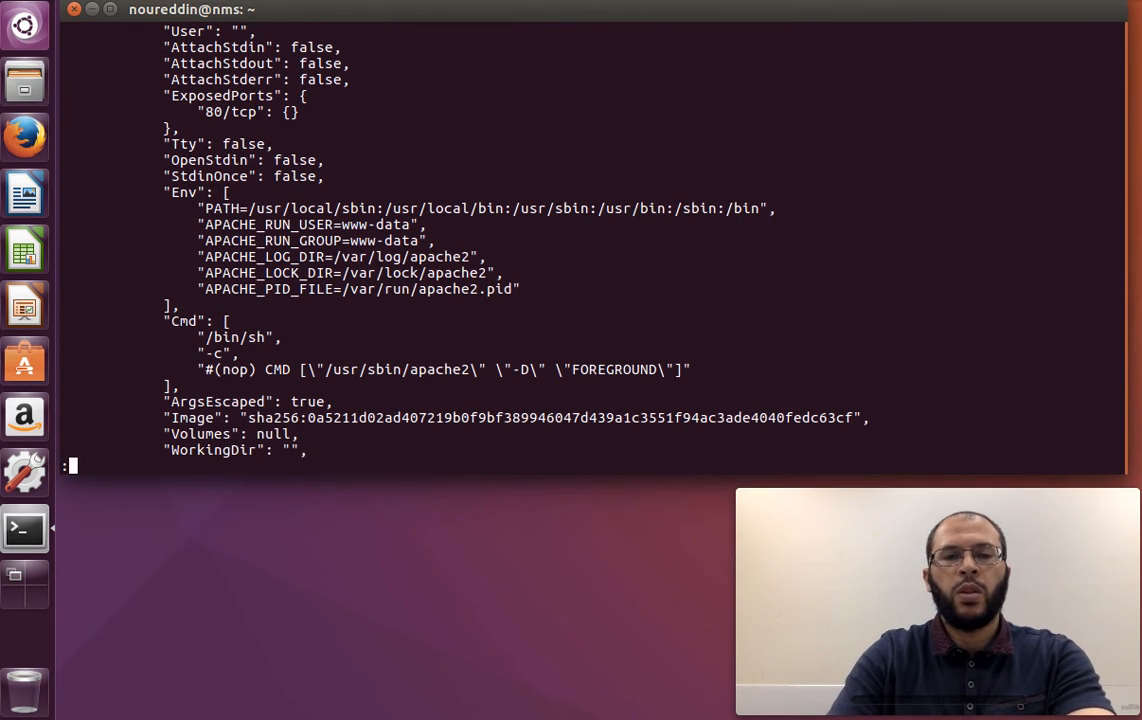
scroll("down", 3)
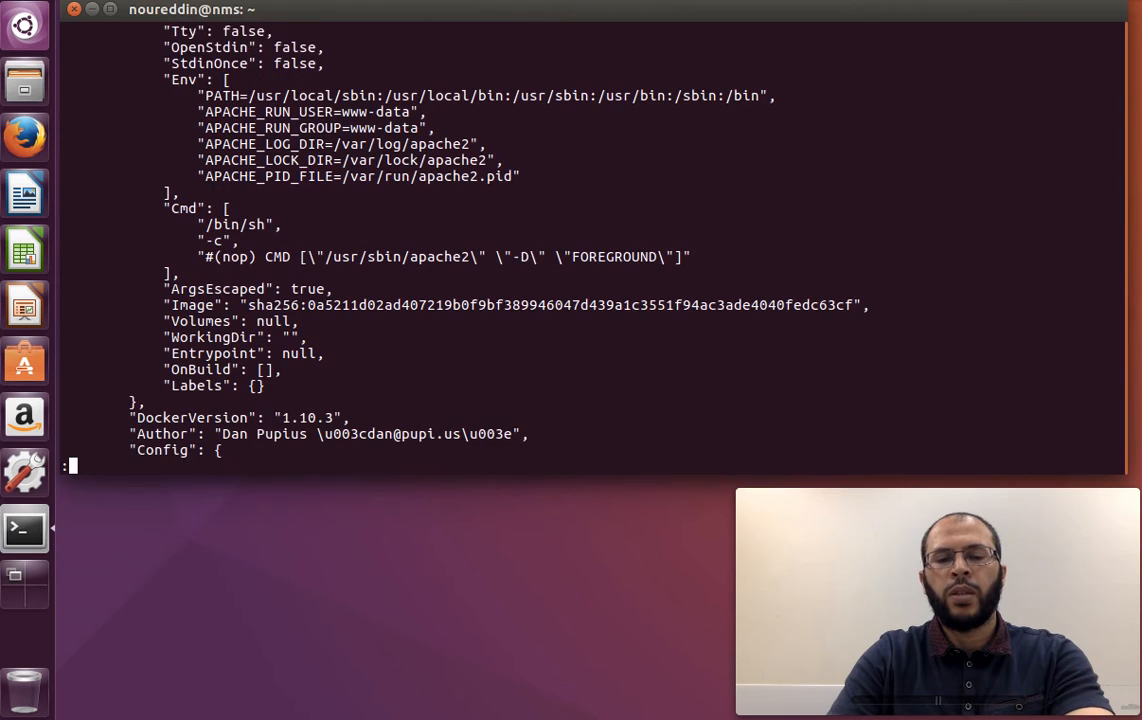
scroll("down", 3)
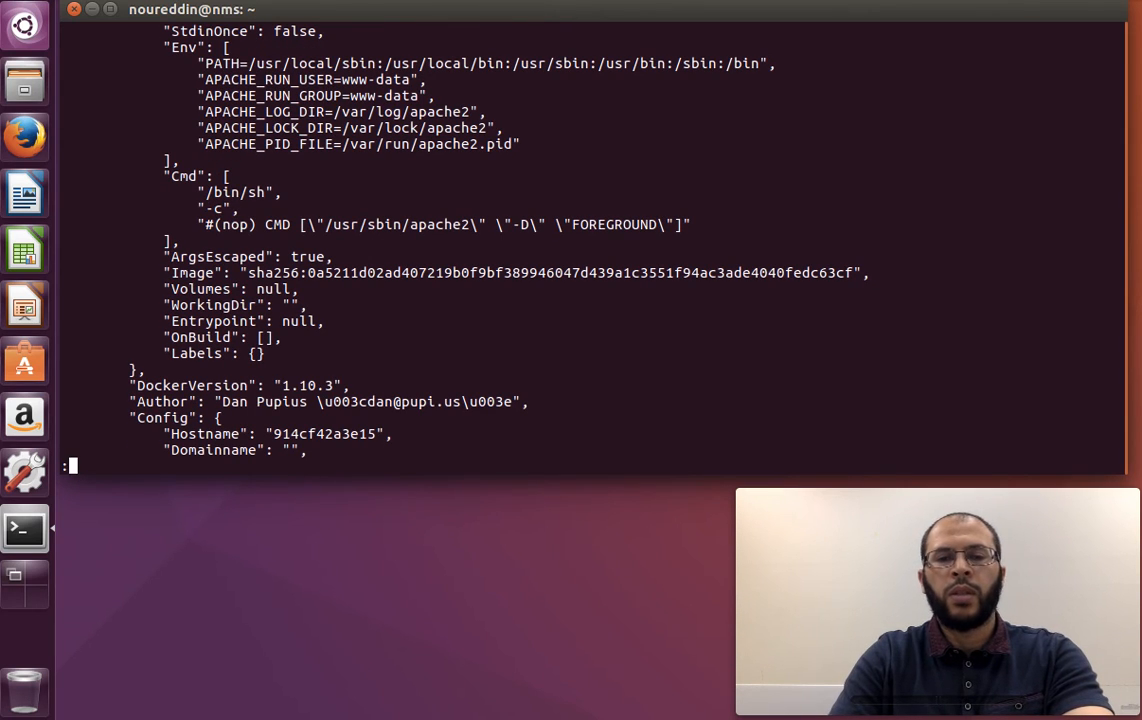